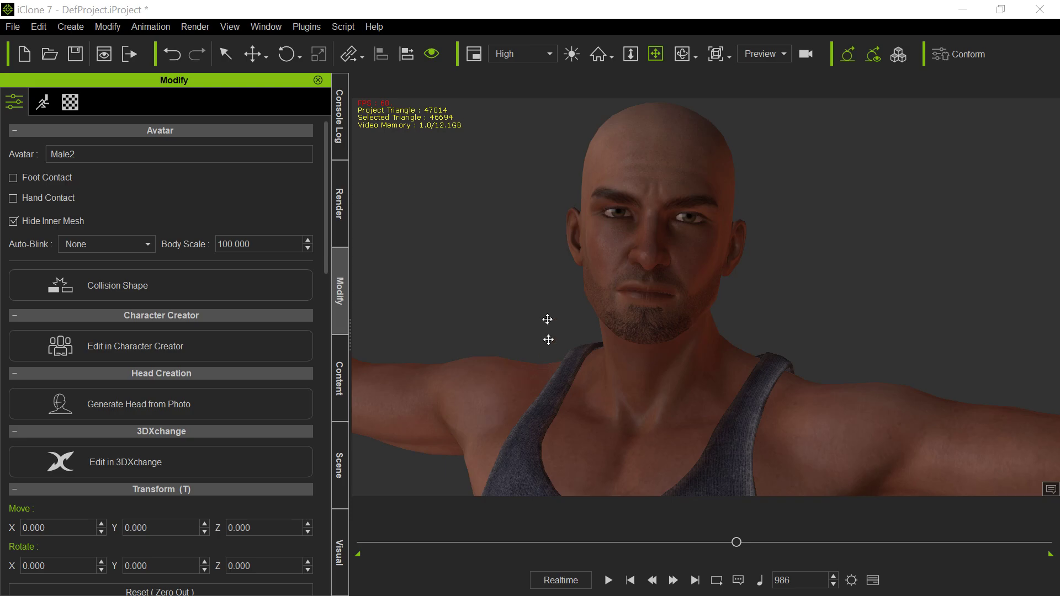
{"action": "mouse_move", "coordinate": [541, 291]}
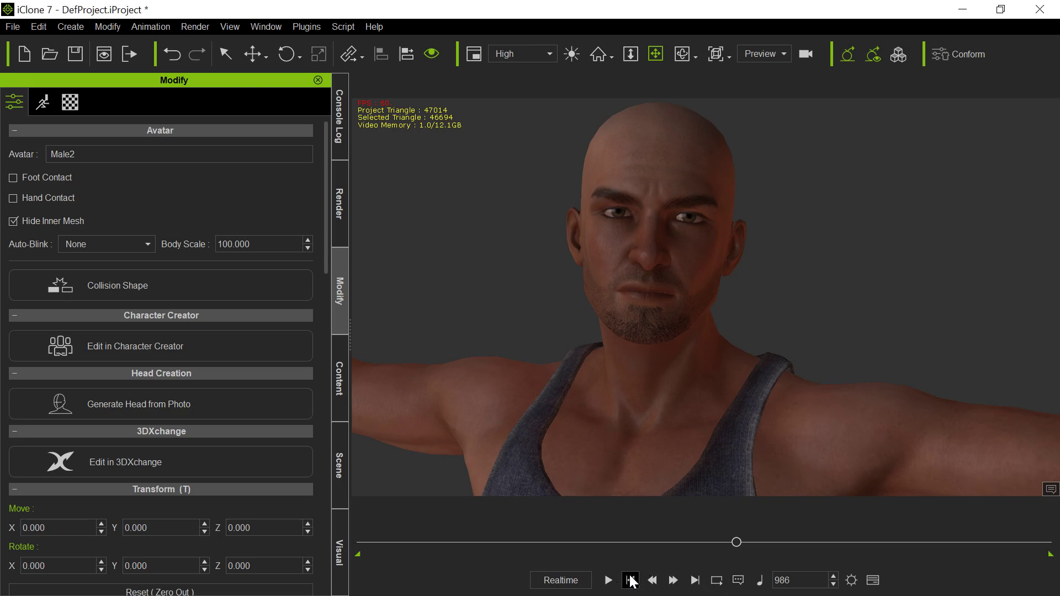
Rewind to frame 1 and play Male2's lip-sync, pausing and resuming playback.
{"action": "left_click", "coordinate": [629, 580]}
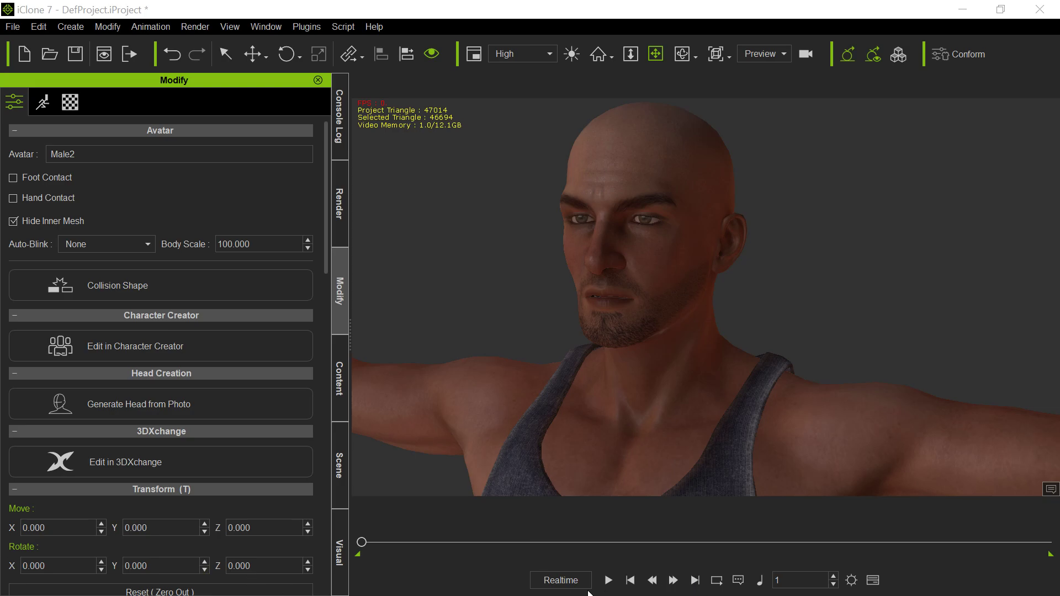
{"action": "left_click", "coordinate": [607, 581]}
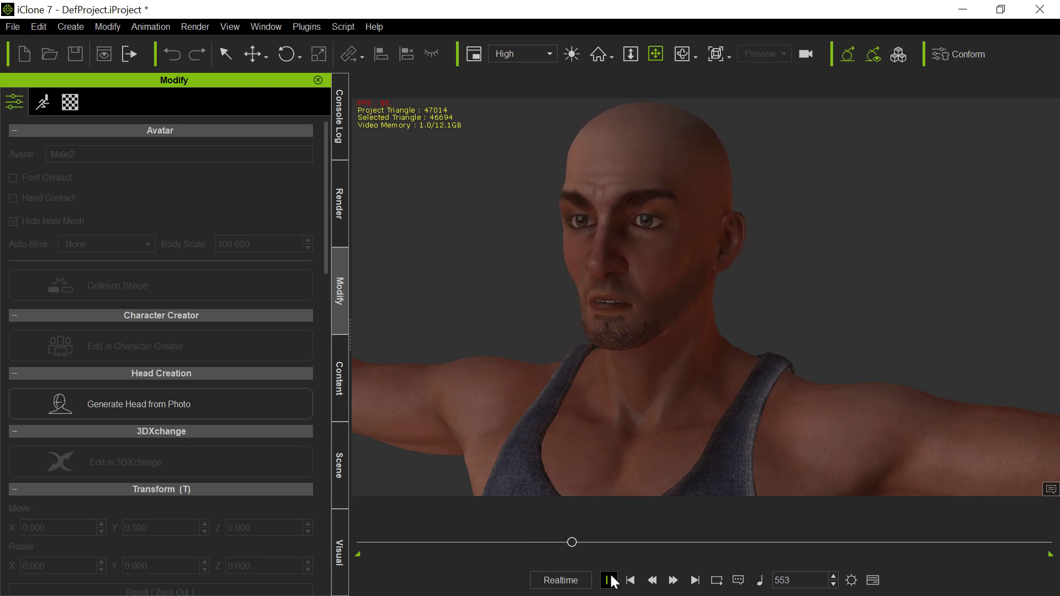
{"action": "left_click", "coordinate": [608, 580]}
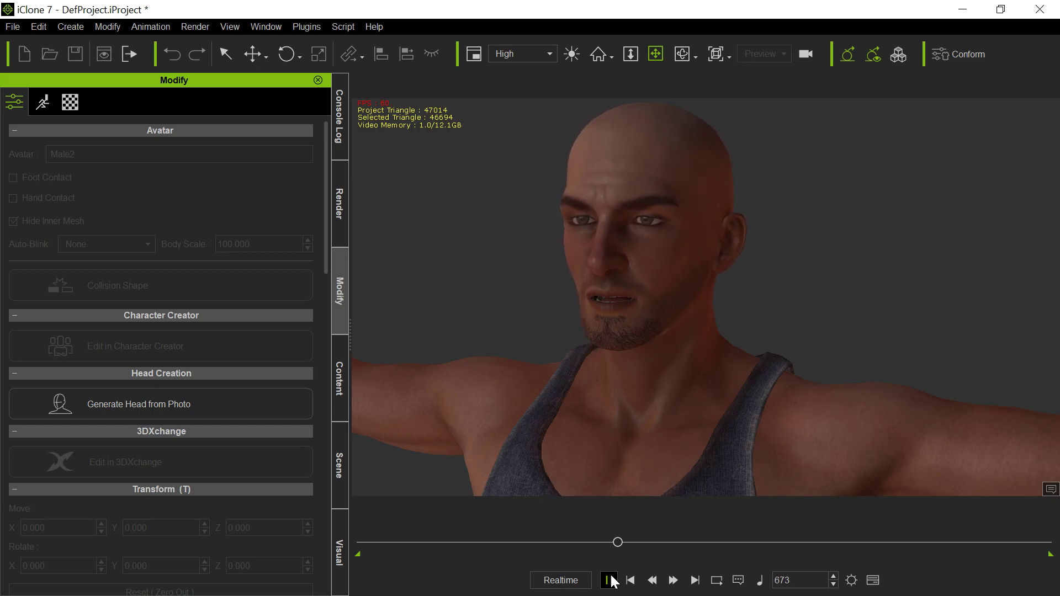
{"action": "left_click", "coordinate": [609, 580]}
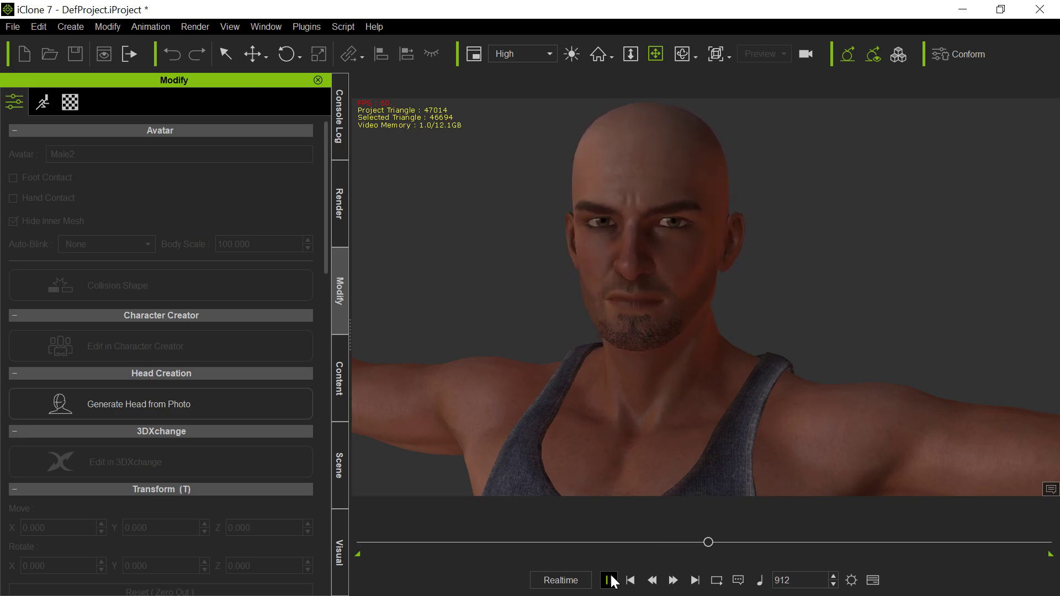
{"action": "left_click", "coordinate": [607, 581]}
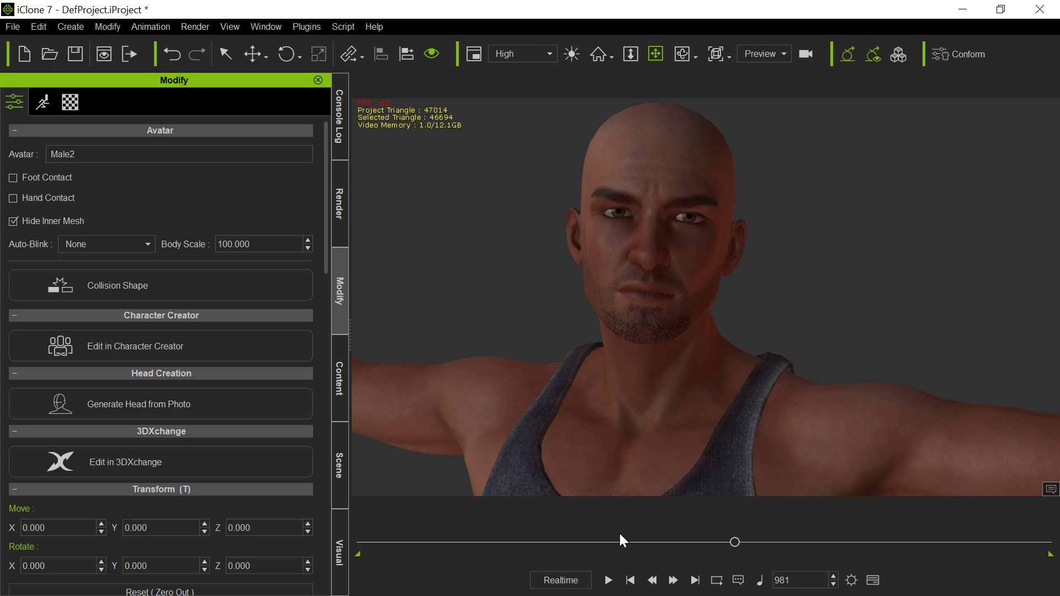
{"action": "mouse_move", "coordinate": [608, 510]}
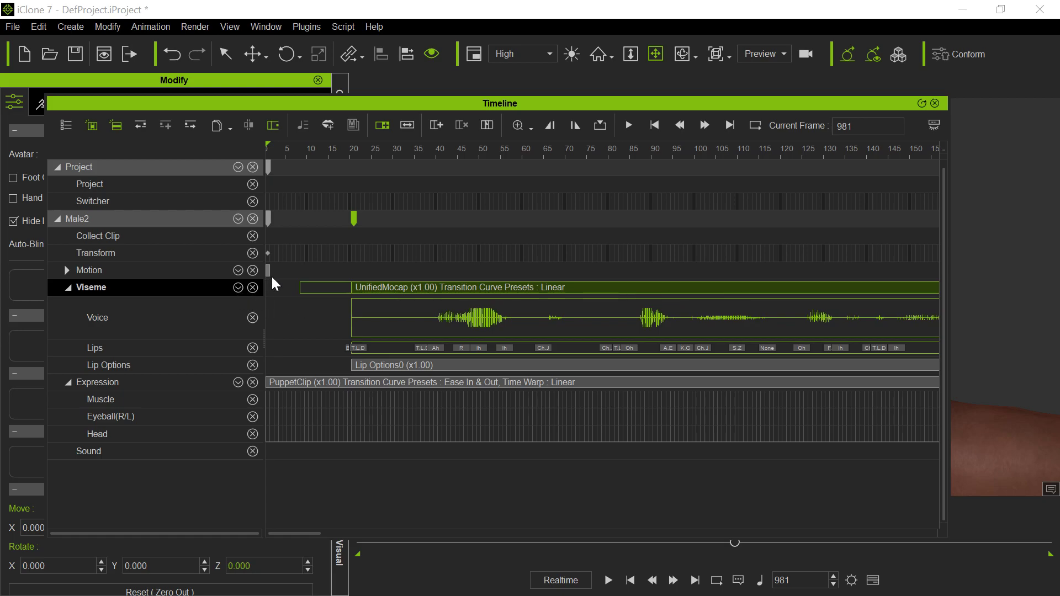
{"action": "mouse_move", "coordinate": [352, 184]}
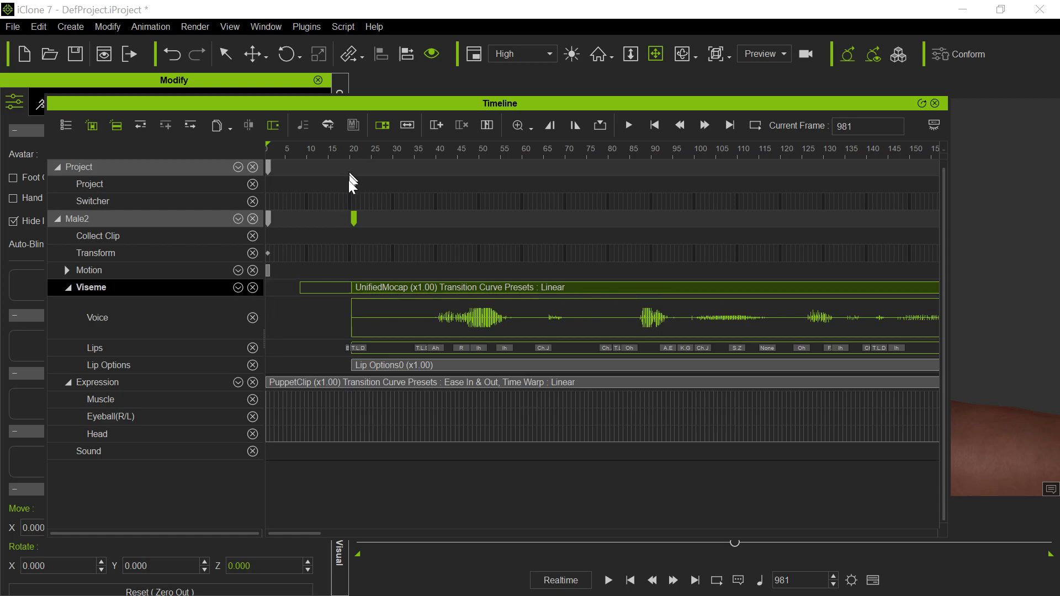
{"action": "mouse_move", "coordinate": [351, 132]}
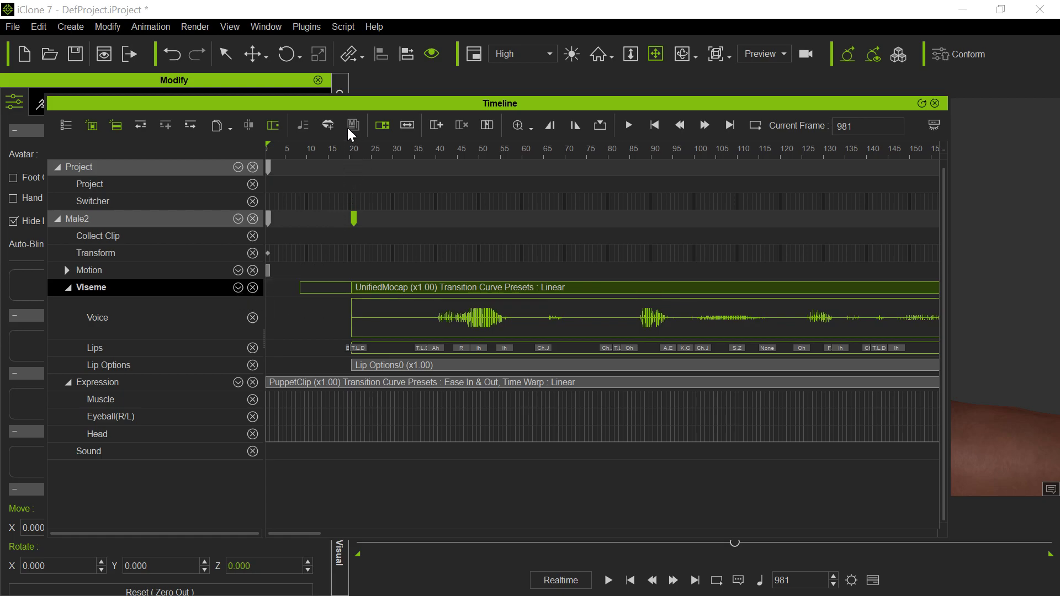
{"action": "mouse_move", "coordinate": [357, 197]}
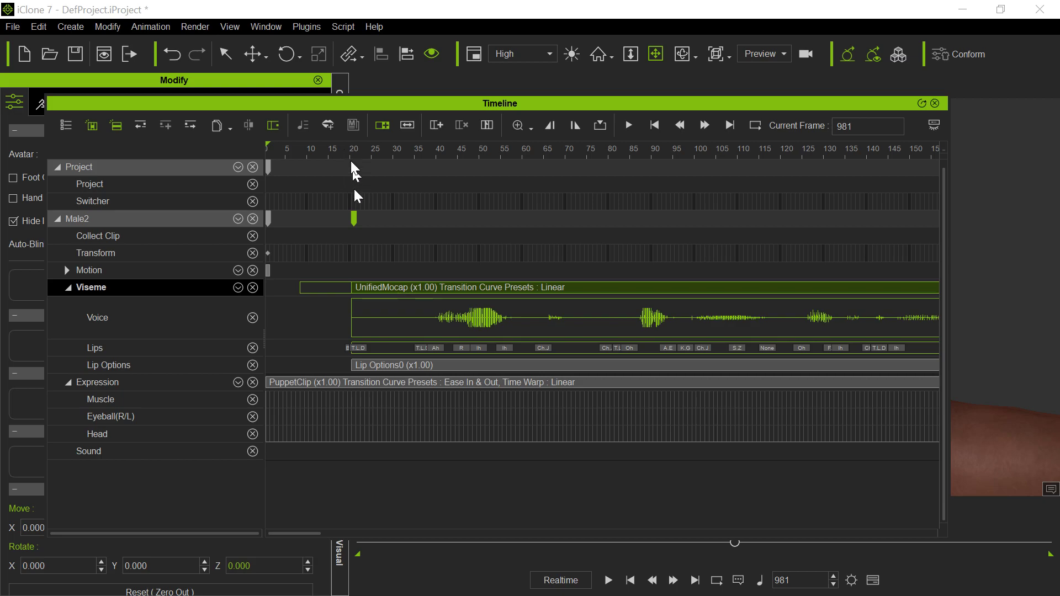
{"action": "mouse_move", "coordinate": [349, 166]}
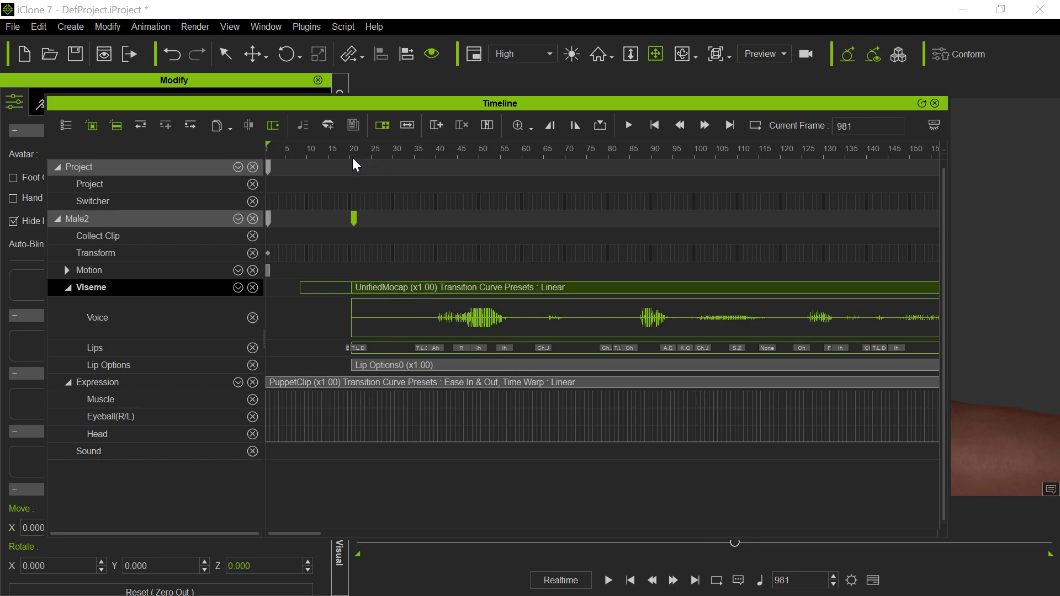
{"action": "mouse_move", "coordinate": [347, 309]}
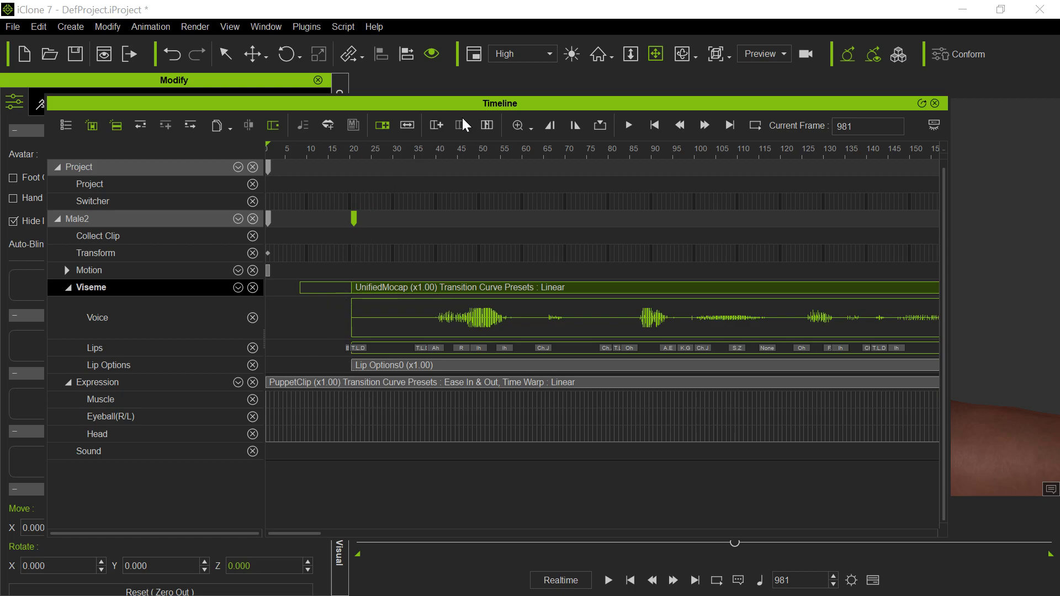
{"action": "mouse_move", "coordinate": [454, 293]}
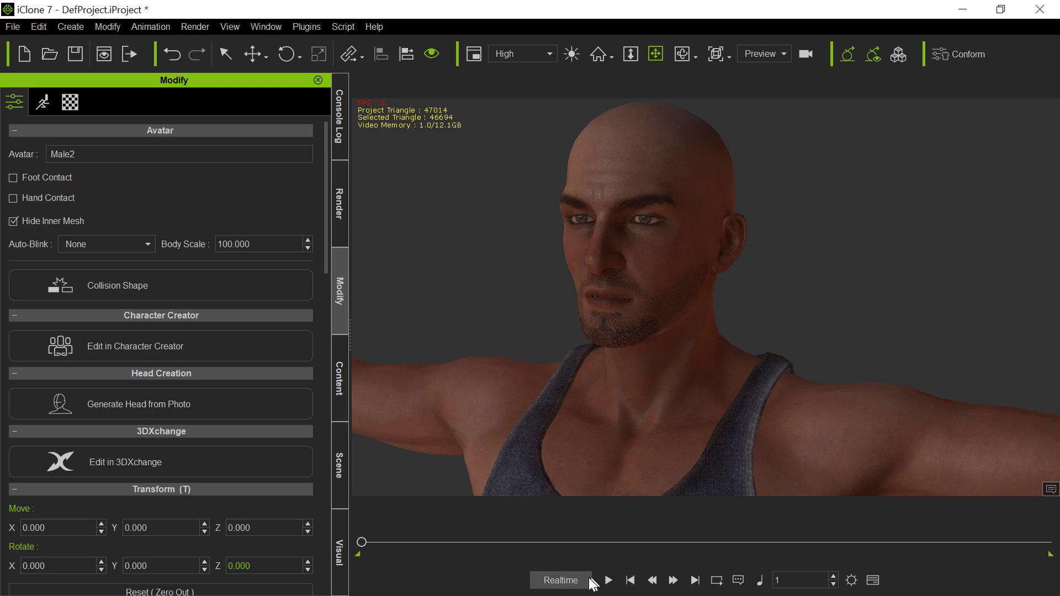
Play Male2's realigned lip-sync from the first frame, pausing and resuming along the way.
{"action": "left_click", "coordinate": [608, 580]}
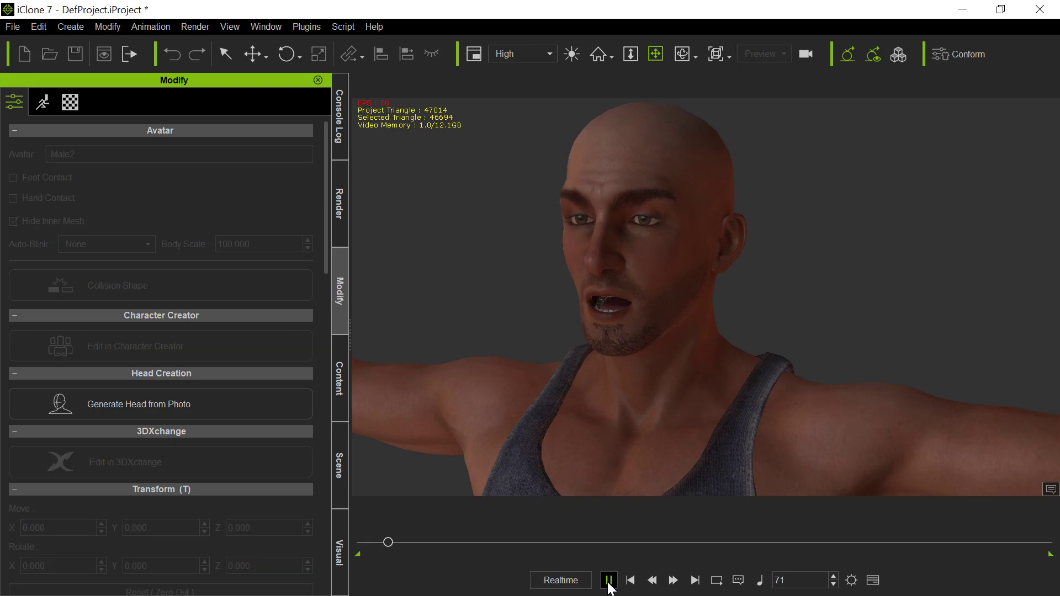
{"action": "left_click", "coordinate": [608, 580]}
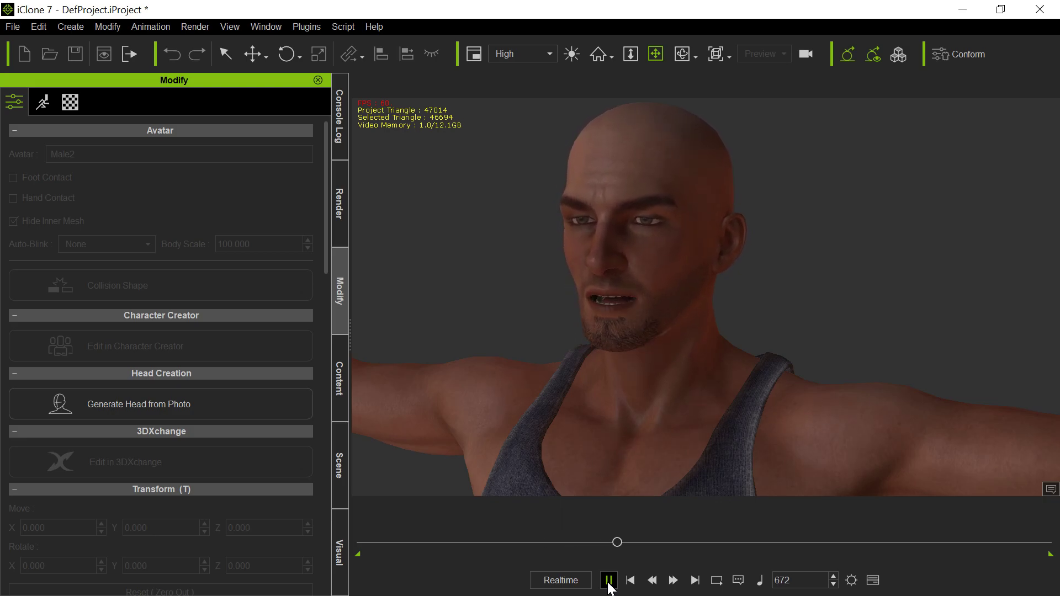
{"action": "left_click", "coordinate": [607, 580]}
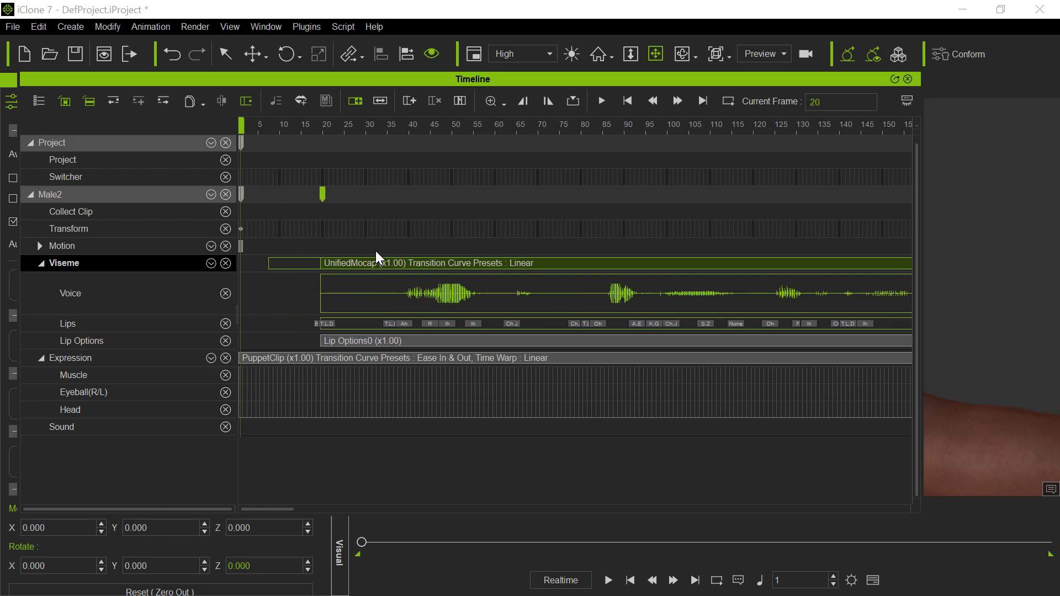
Move the Timeline playhead to frame 32, just past the voice clip's start.
{"action": "left_click", "coordinate": [374, 124]}
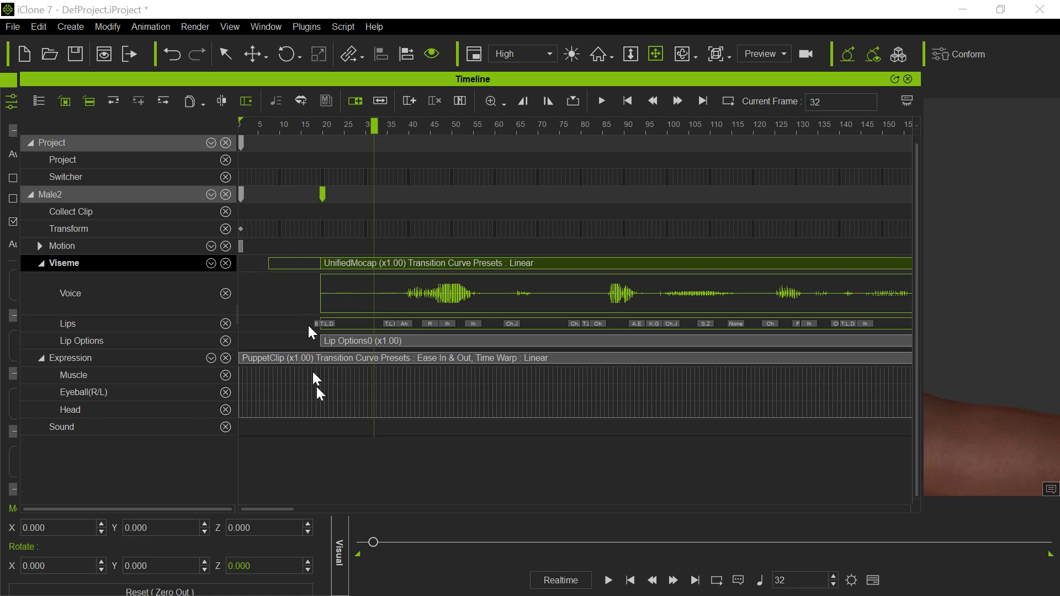
{"action": "mouse_move", "coordinate": [425, 429]}
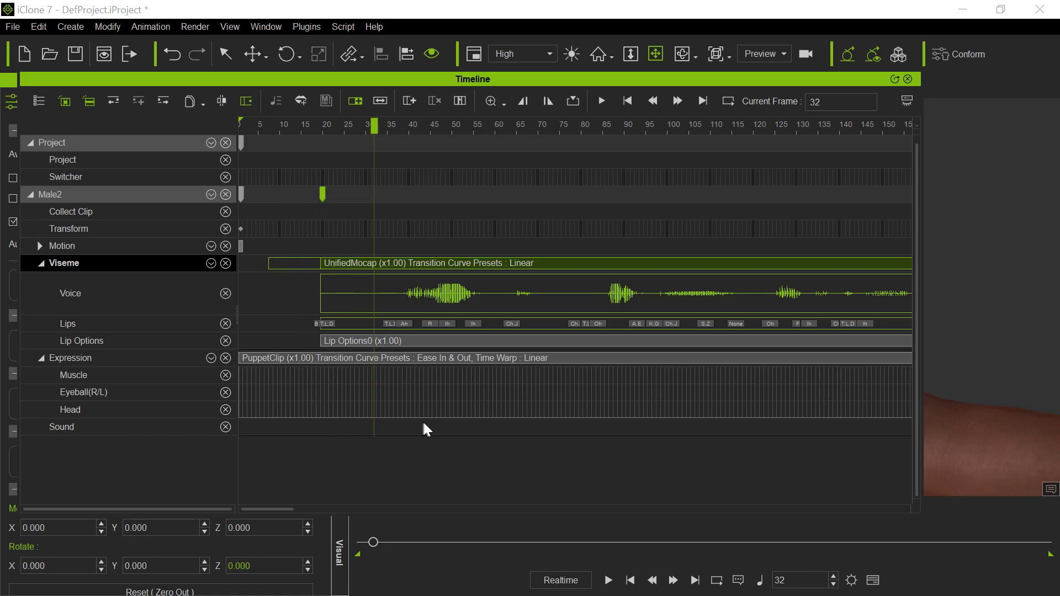
{"action": "mouse_move", "coordinate": [440, 451]}
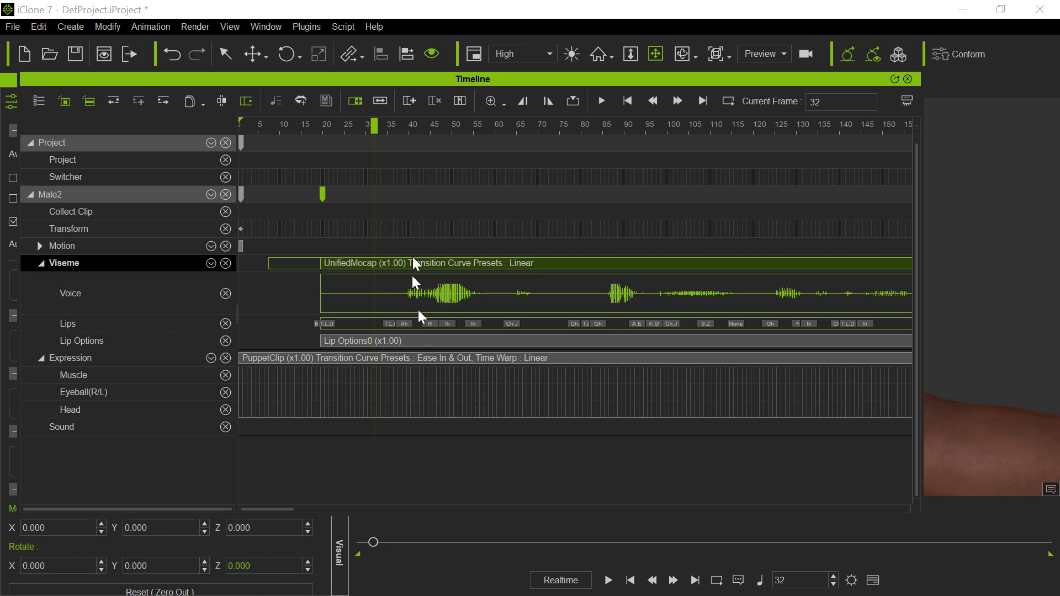
{"action": "mouse_move", "coordinate": [484, 352]}
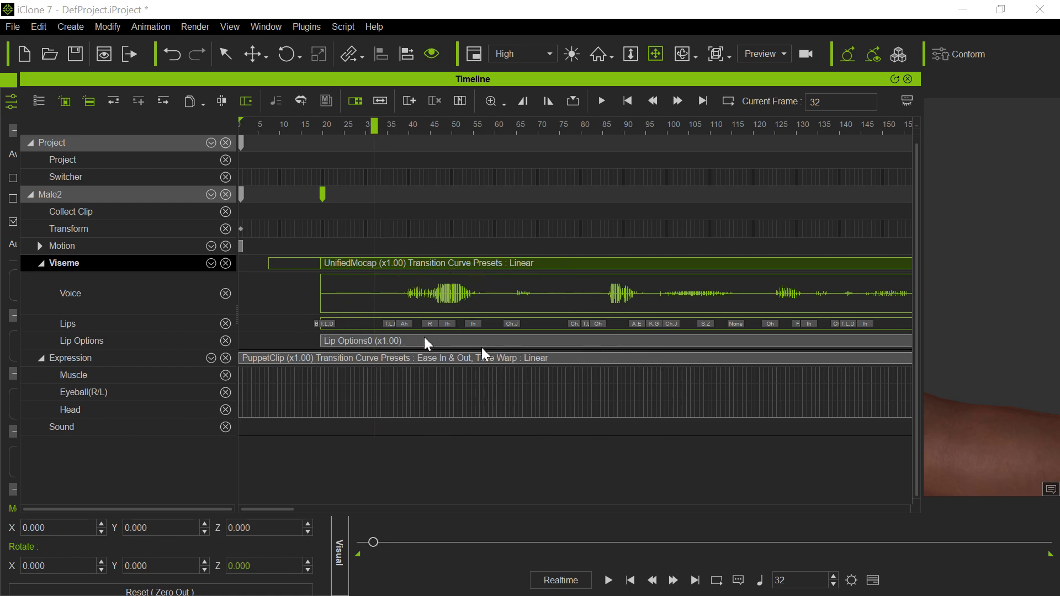
{"action": "mouse_move", "coordinate": [484, 353]}
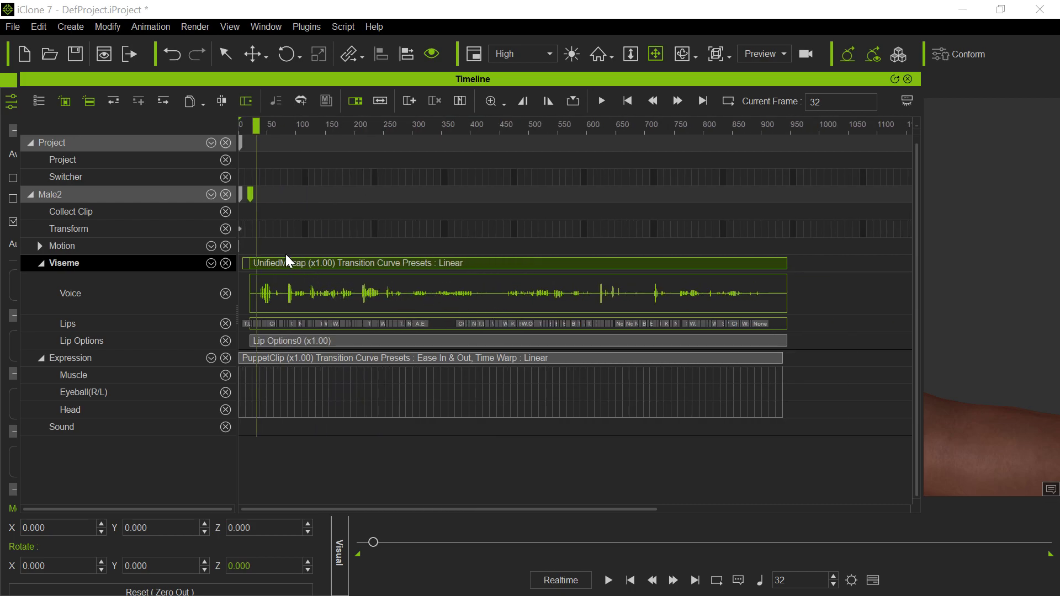
{"action": "mouse_move", "coordinate": [683, 312]}
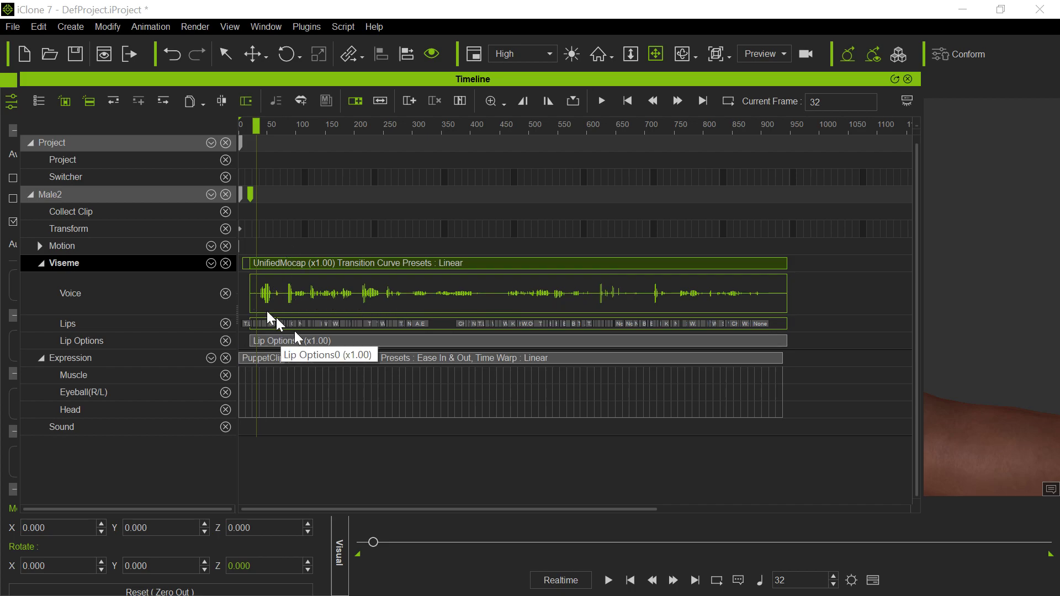
{"action": "mouse_move", "coordinate": [833, 285]}
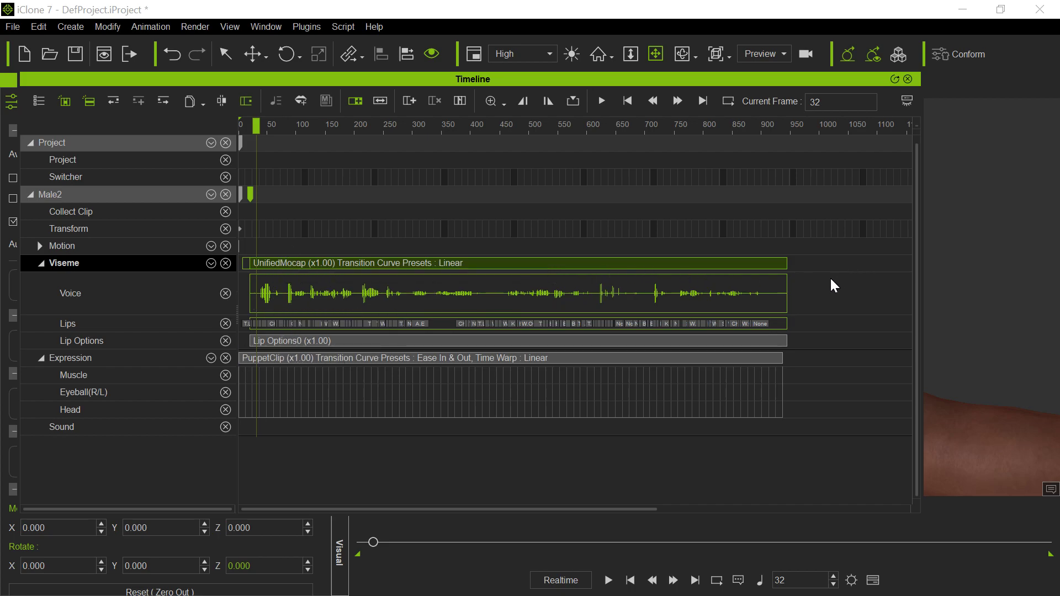
{"action": "mouse_move", "coordinate": [236, 231]}
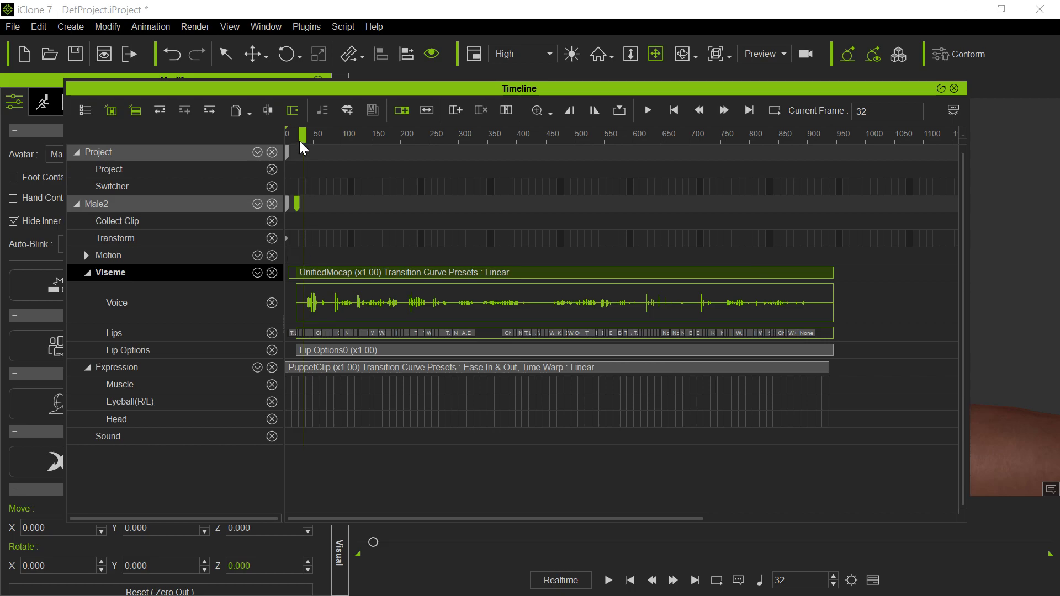
Scrub back near frame 22, step back to frame 20, and close the Timeline.
{"action": "left_click_drag", "start_coordinate": [302, 135], "coordinate": [295, 136]}
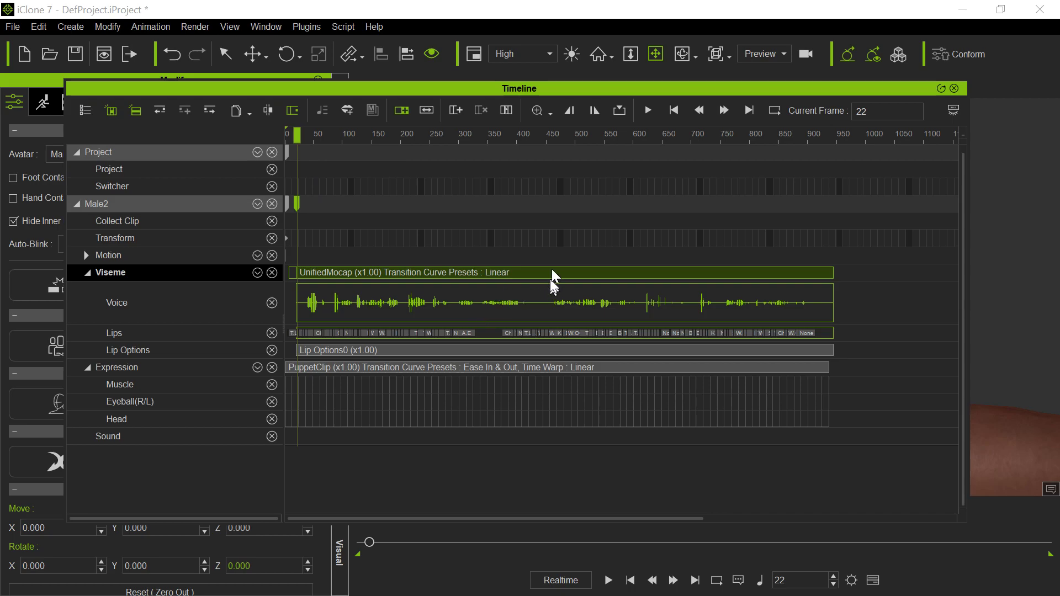
{"action": "mouse_move", "coordinate": [798, 229]}
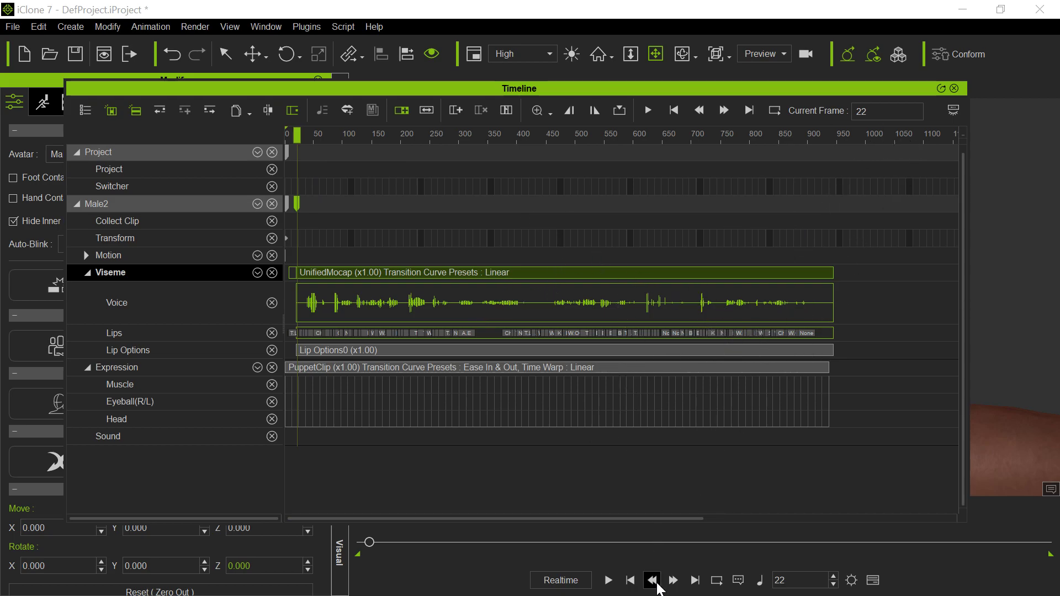
{"action": "left_click", "coordinate": [650, 580]}
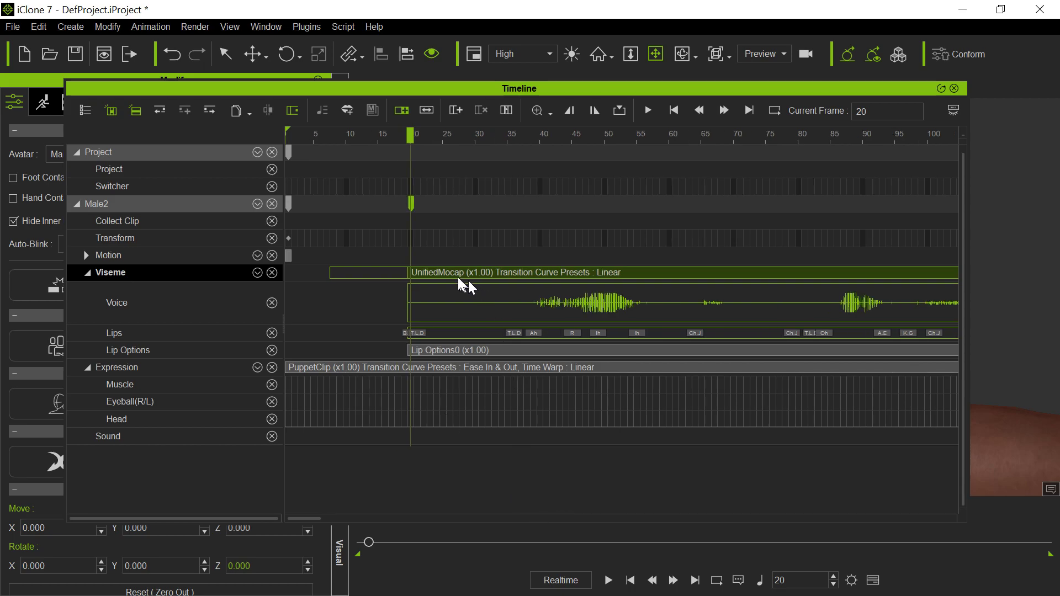
{"action": "left_click", "coordinate": [651, 580]}
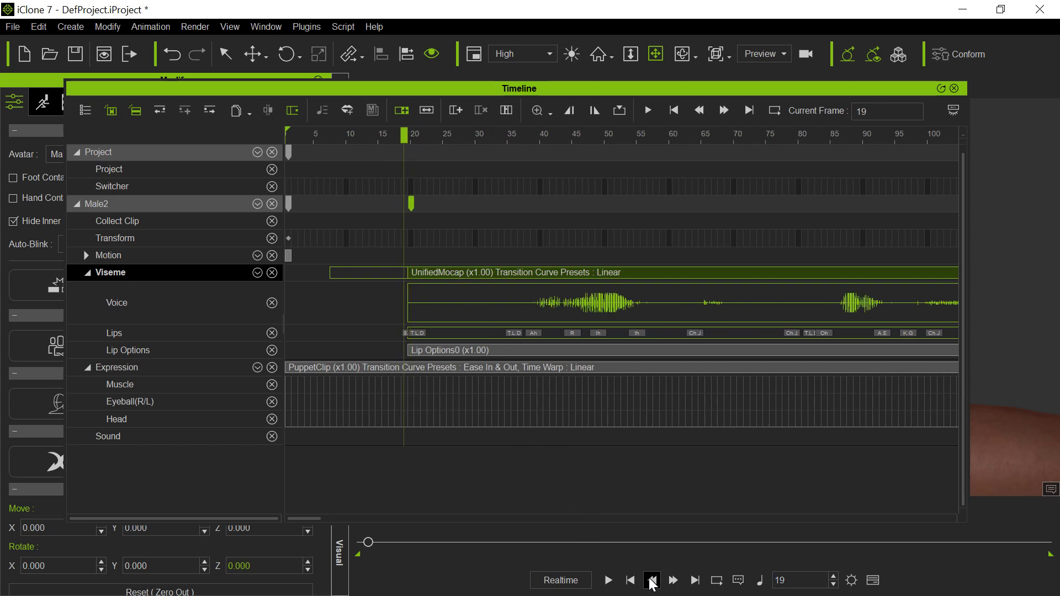
{"action": "left_click", "coordinate": [651, 580]}
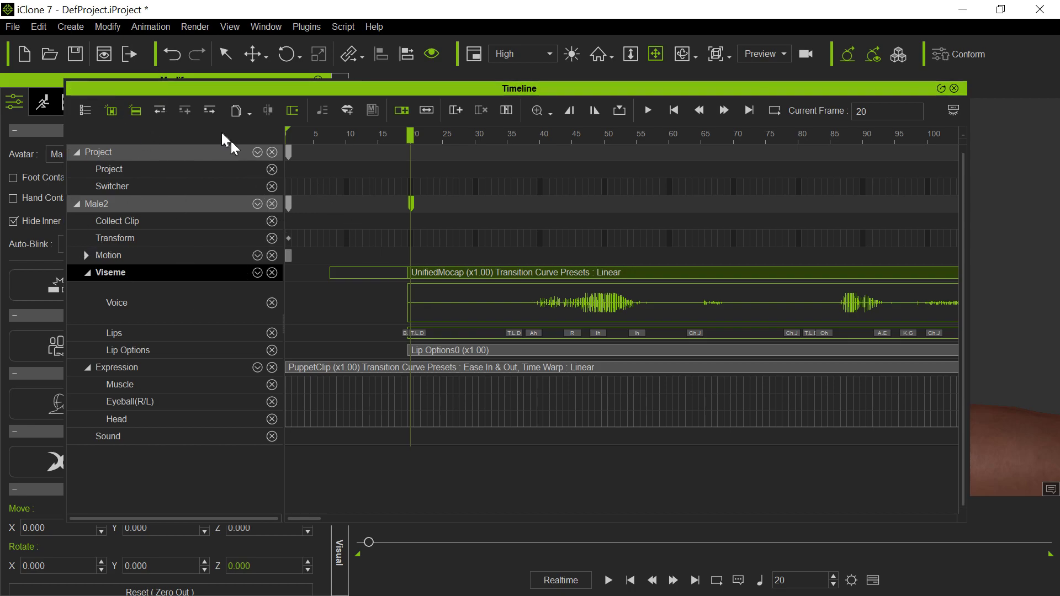
{"action": "mouse_move", "coordinate": [719, 275]}
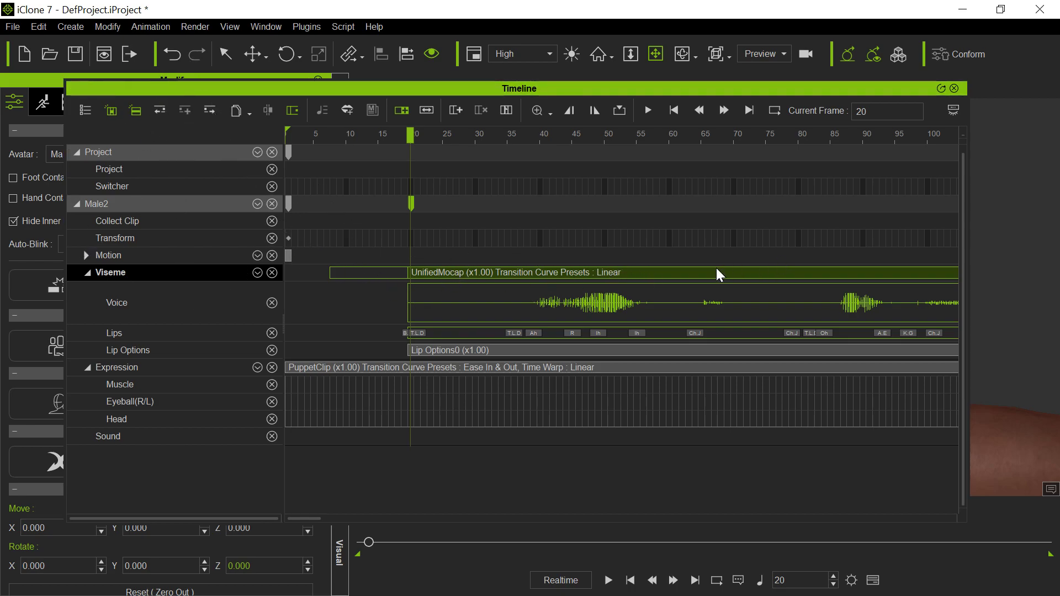
{"action": "mouse_move", "coordinate": [719, 275]}
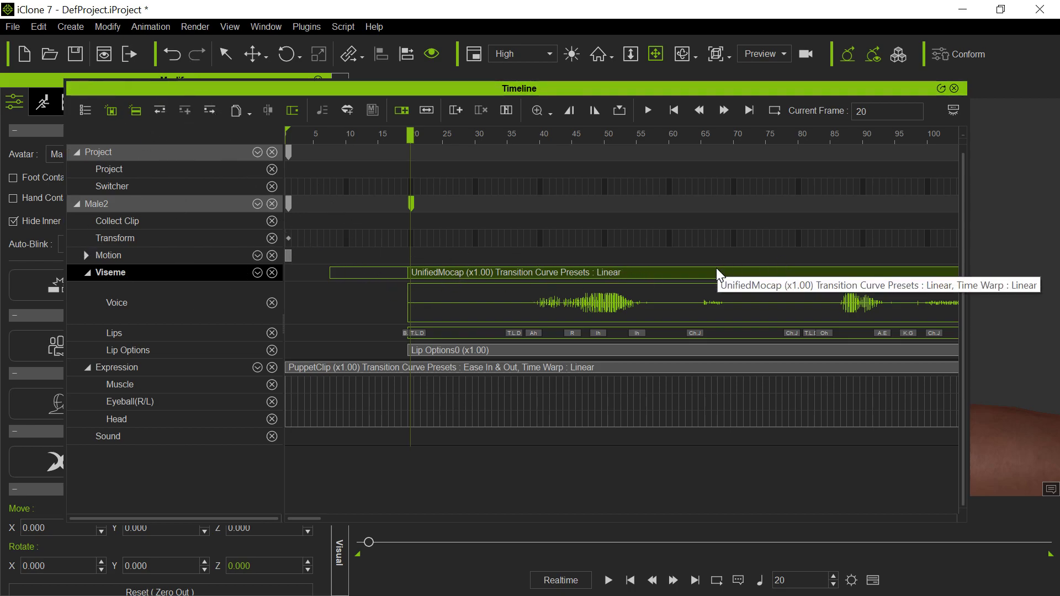
{"action": "mouse_move", "coordinate": [356, 332]}
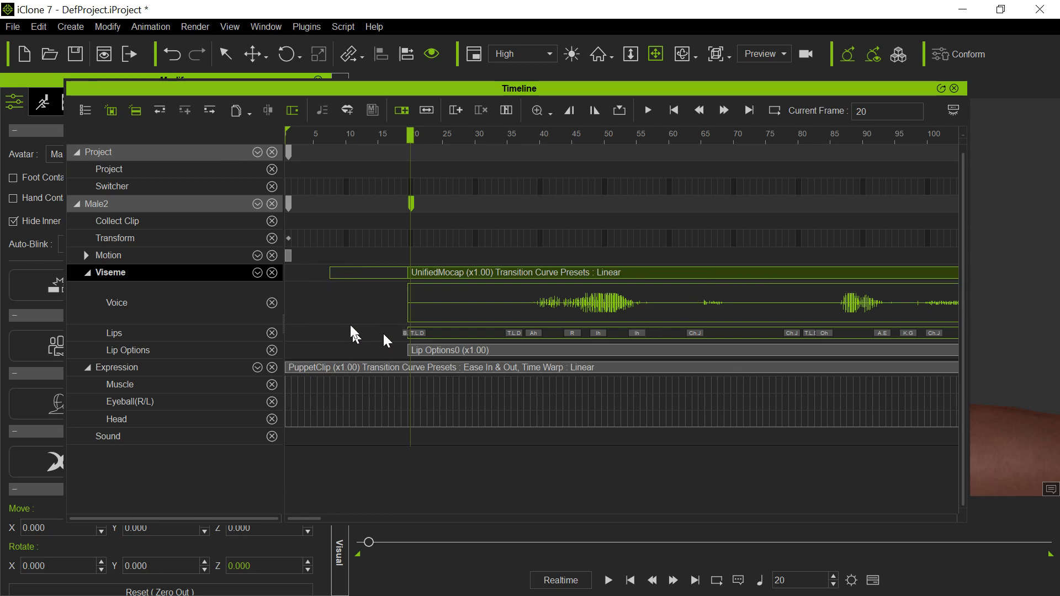
{"action": "mouse_move", "coordinate": [449, 269]}
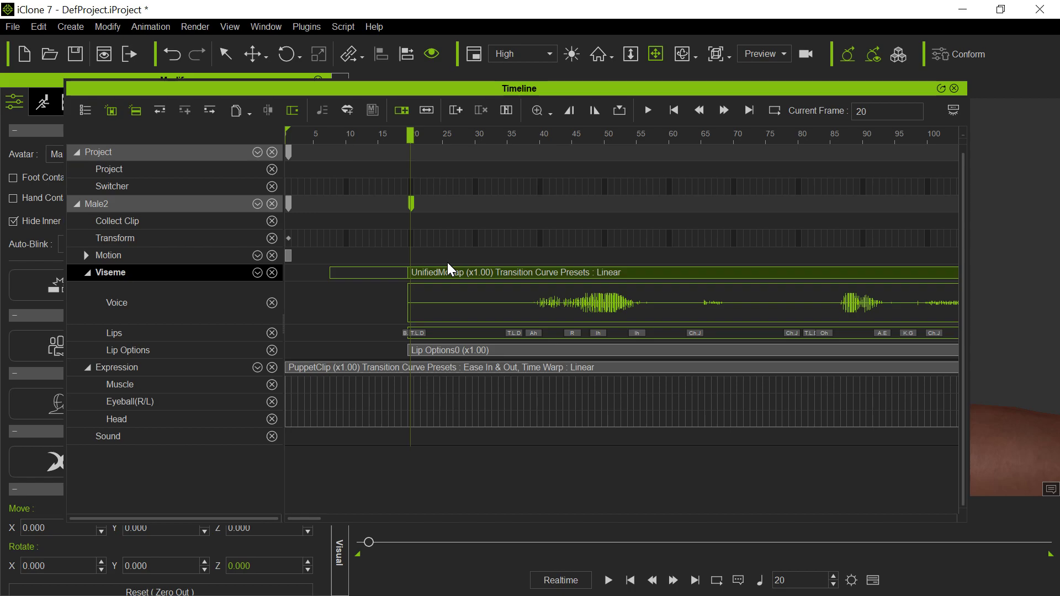
{"action": "mouse_move", "coordinate": [774, 99]}
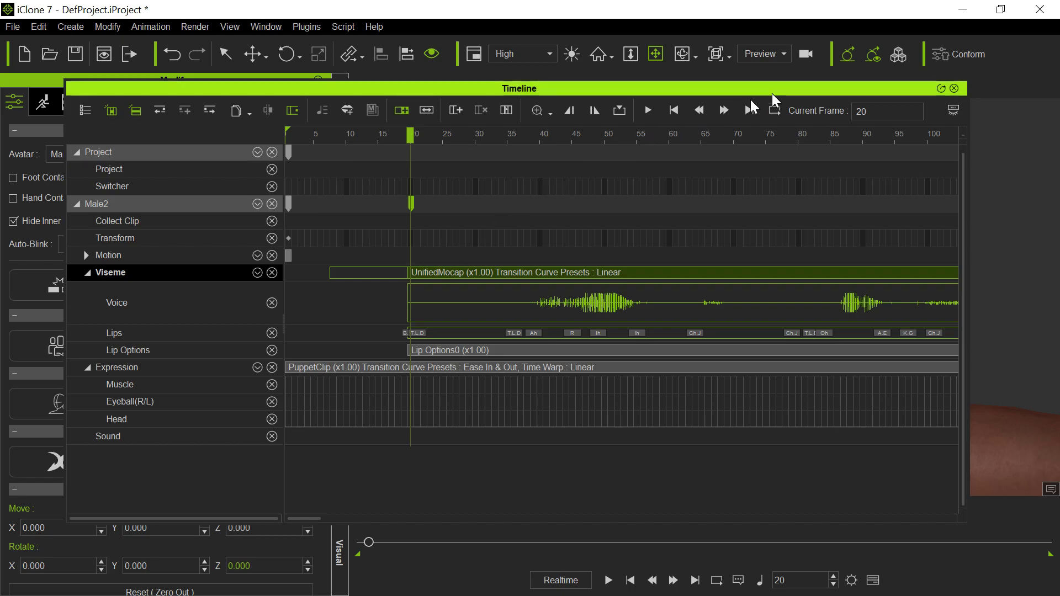
{"action": "left_click", "coordinate": [952, 88]}
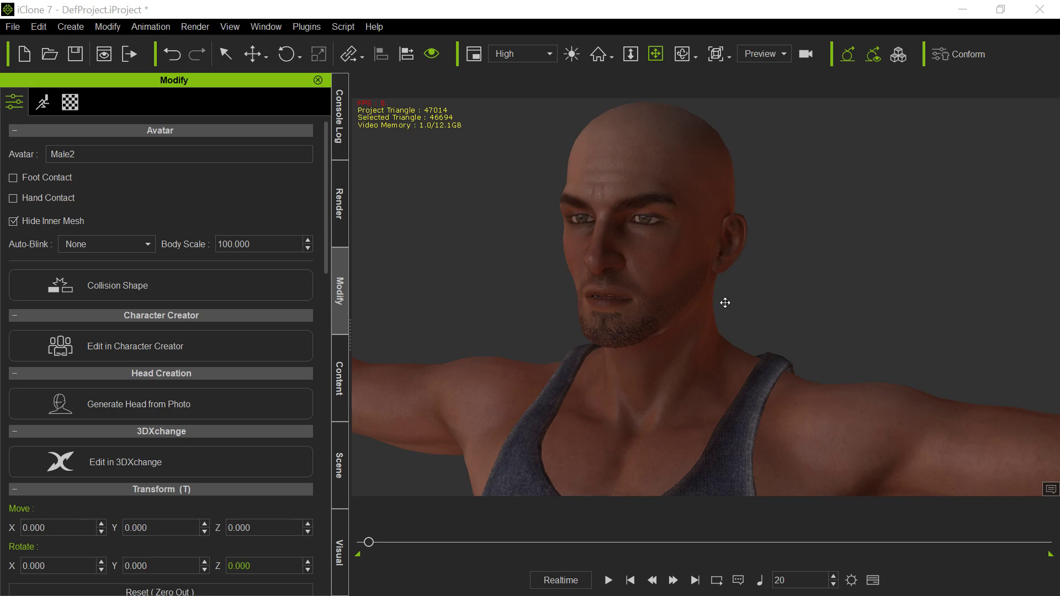
{"action": "mouse_move", "coordinate": [675, 259]}
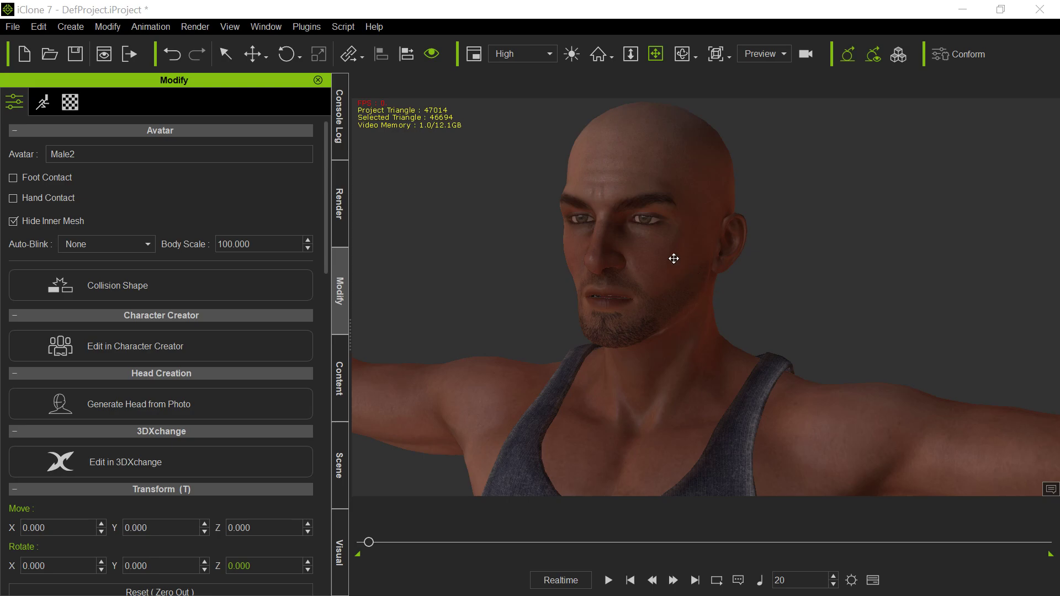